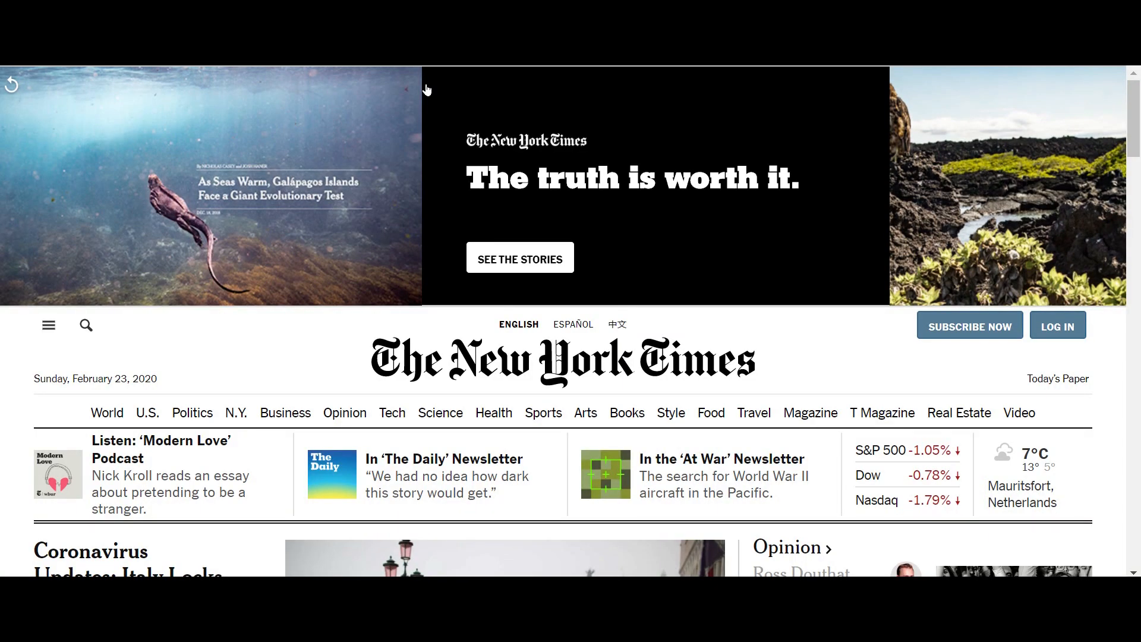
# Scroll the homepage down to the lead story on Italy's coronavirus lockdown.
pyautogui.scroll(-3)
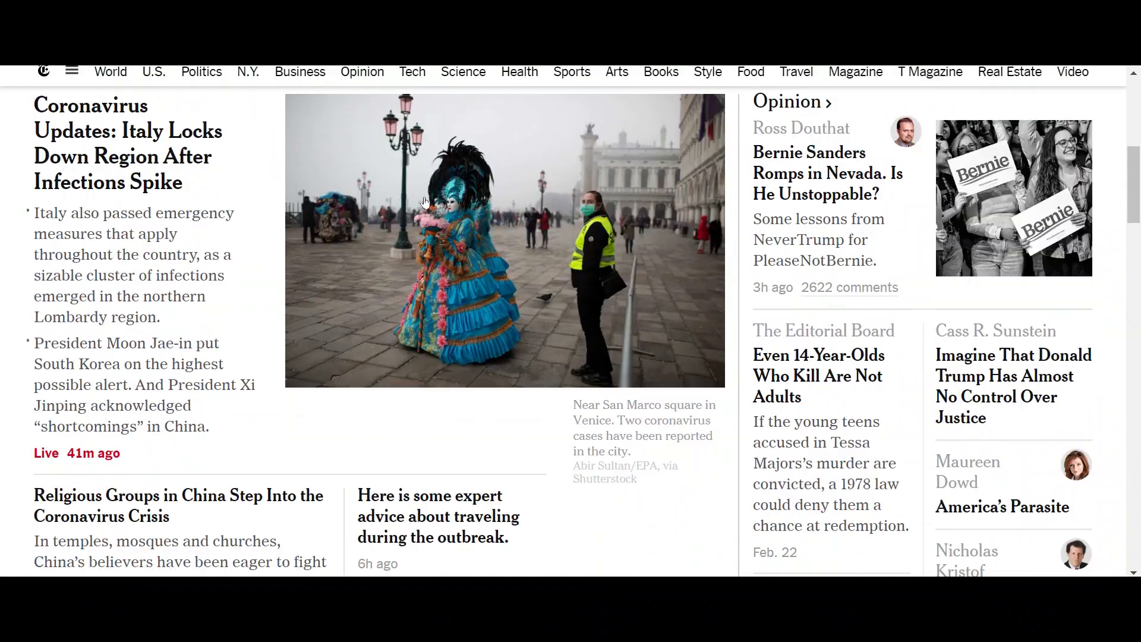
# Open Coronavirus Live Updates and read down to the Italy section's Venice photo.
pyautogui.click(129, 143)
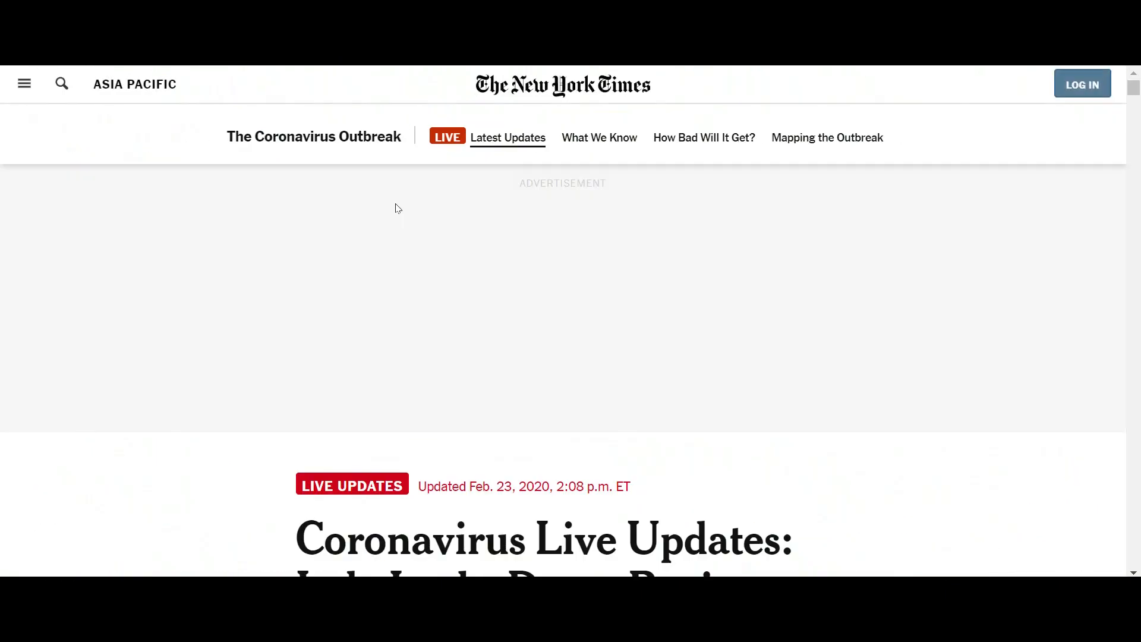
pyautogui.scroll(-3)
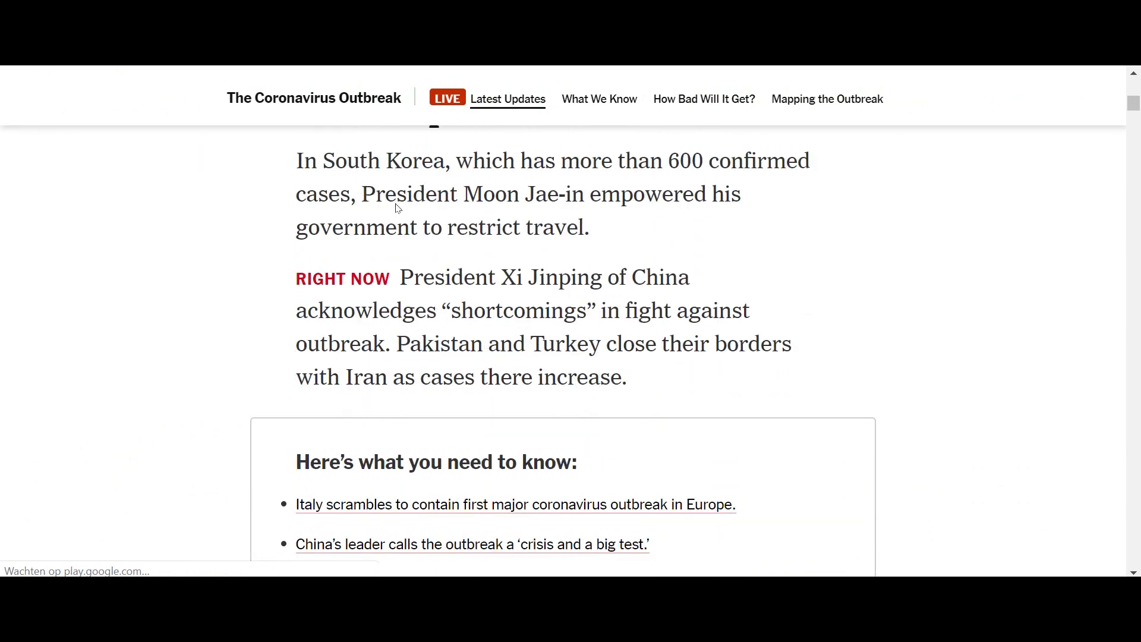
pyautogui.scroll(-3)
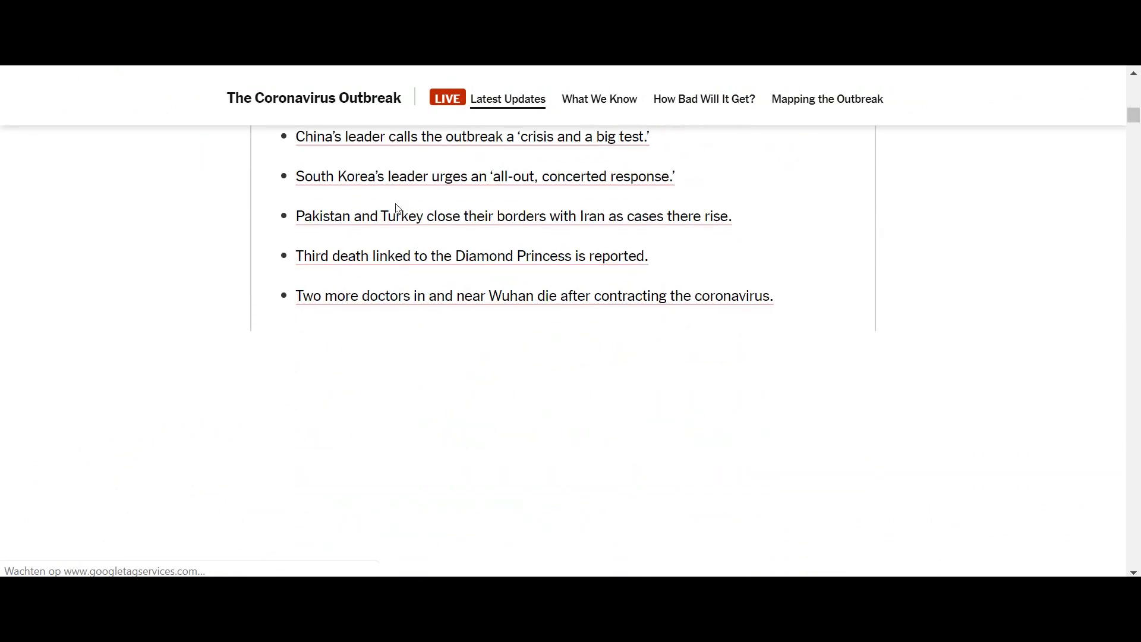
pyautogui.scroll(-3)
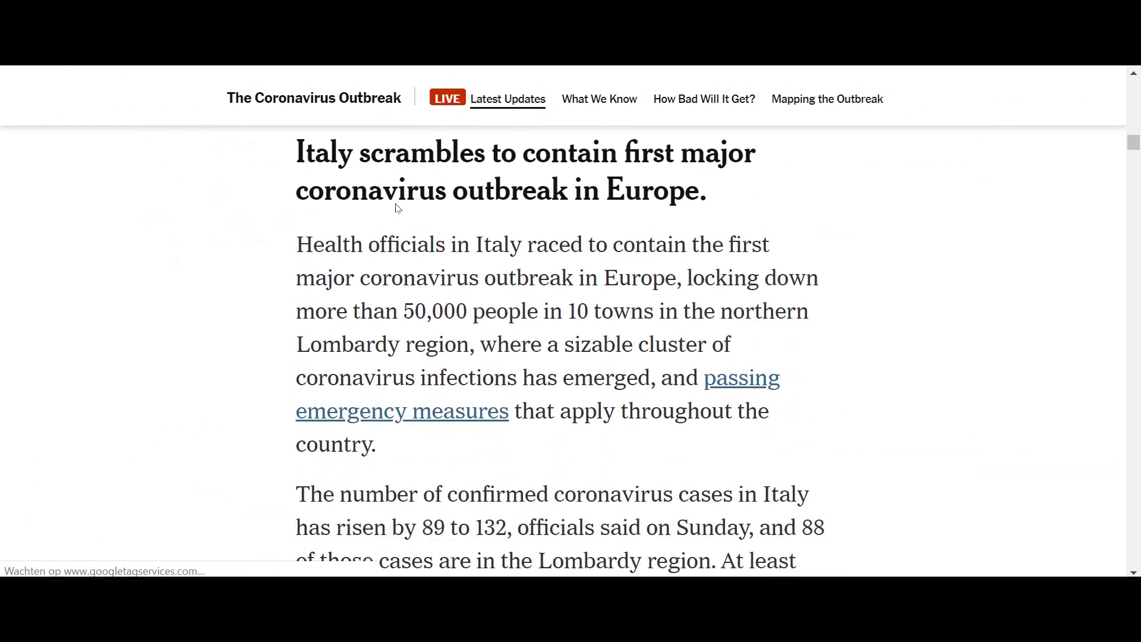
pyautogui.scroll(3)
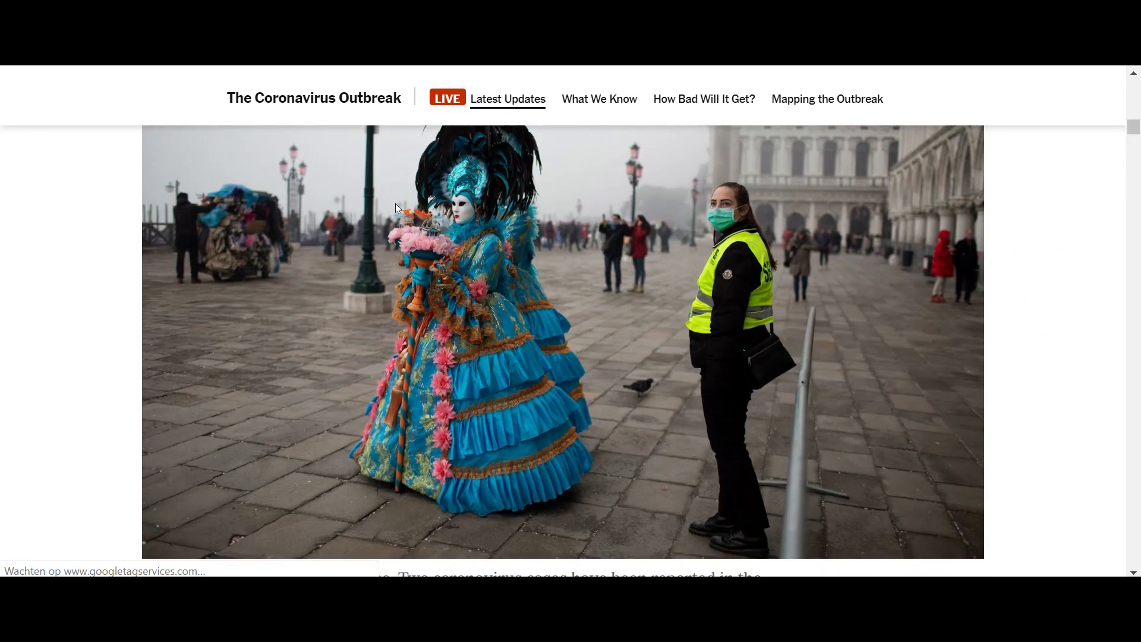